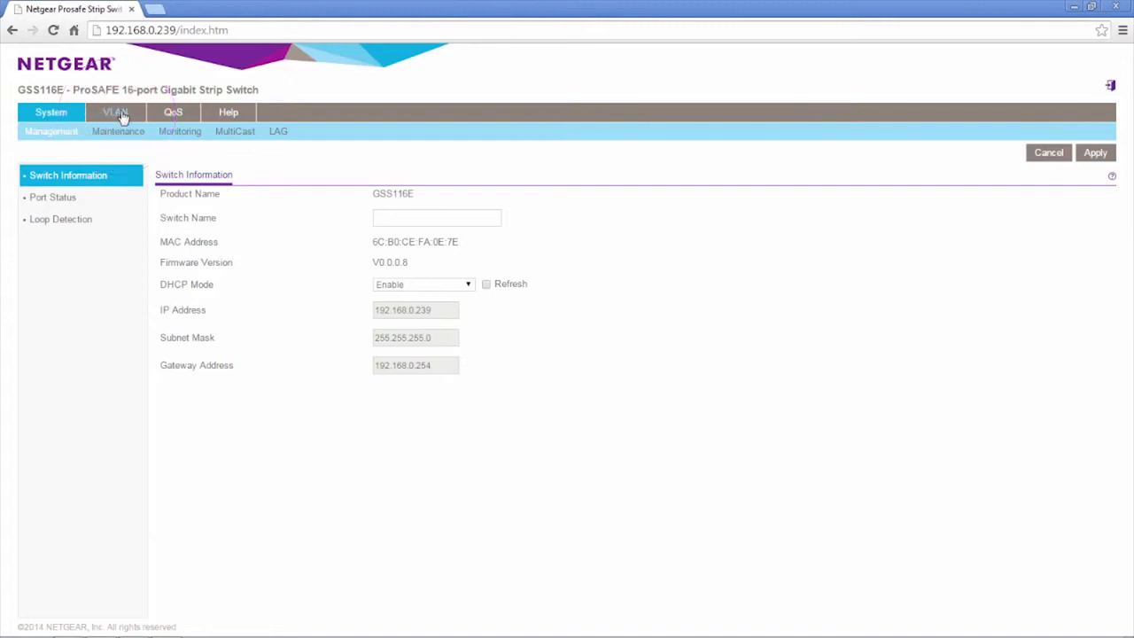
{"action": "mouse_move", "coordinate": [174, 111]}
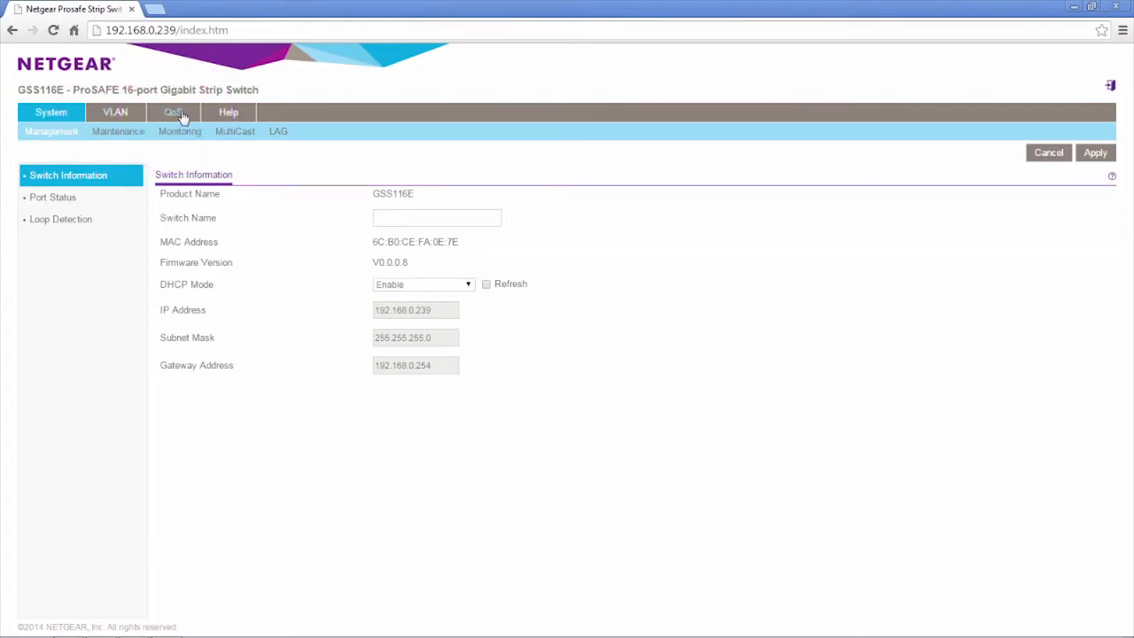